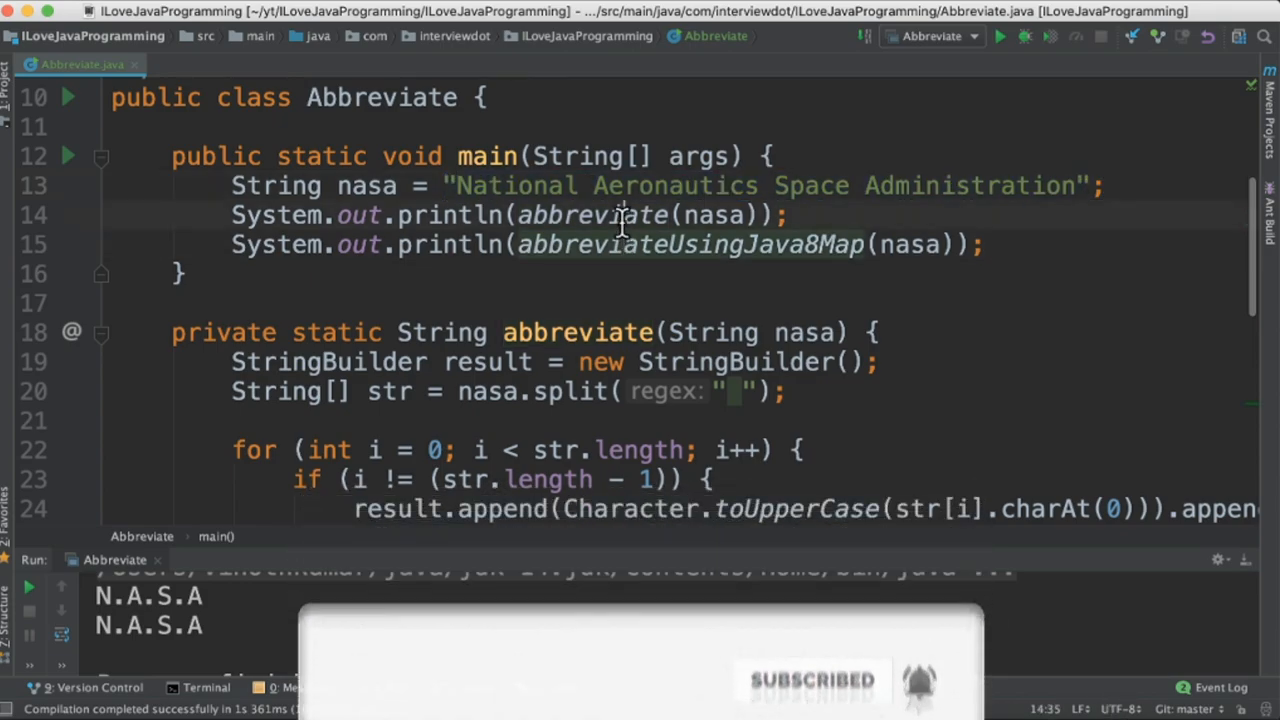
Highlight the abbreviate call in main to reach its StringBuilder for-loop implementation.
double_click(688, 244)
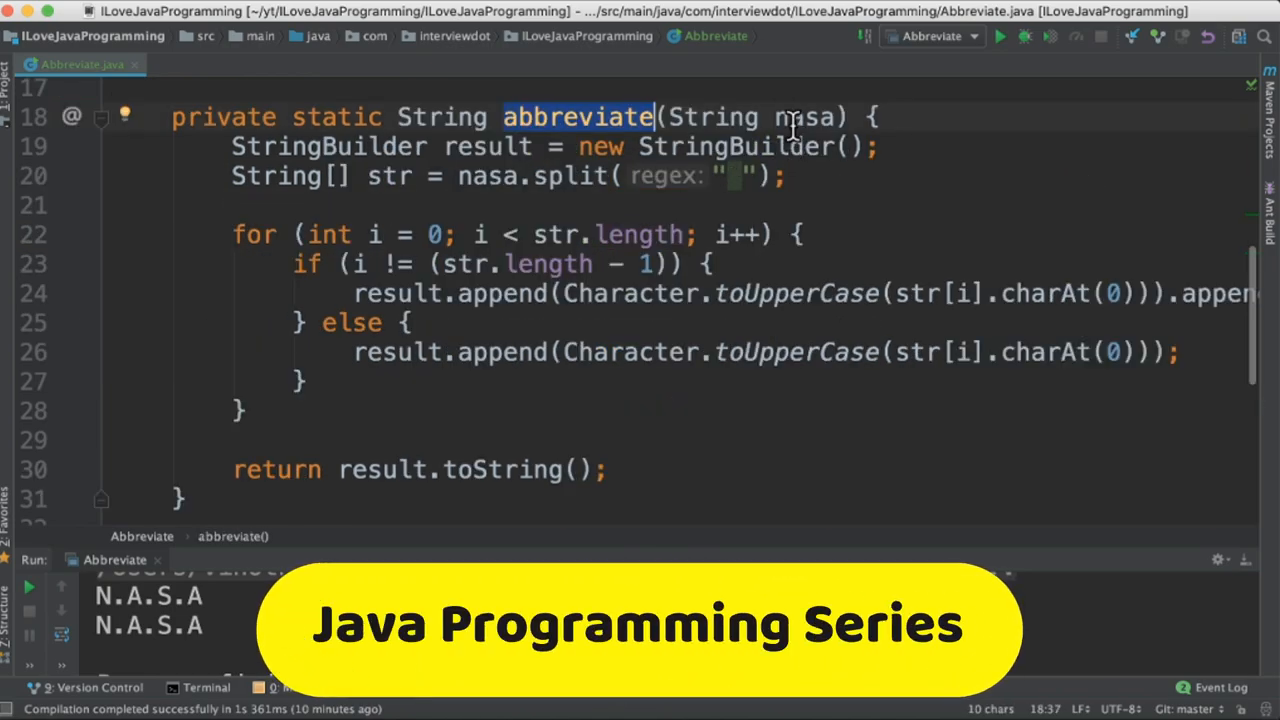
double_click(804, 117)
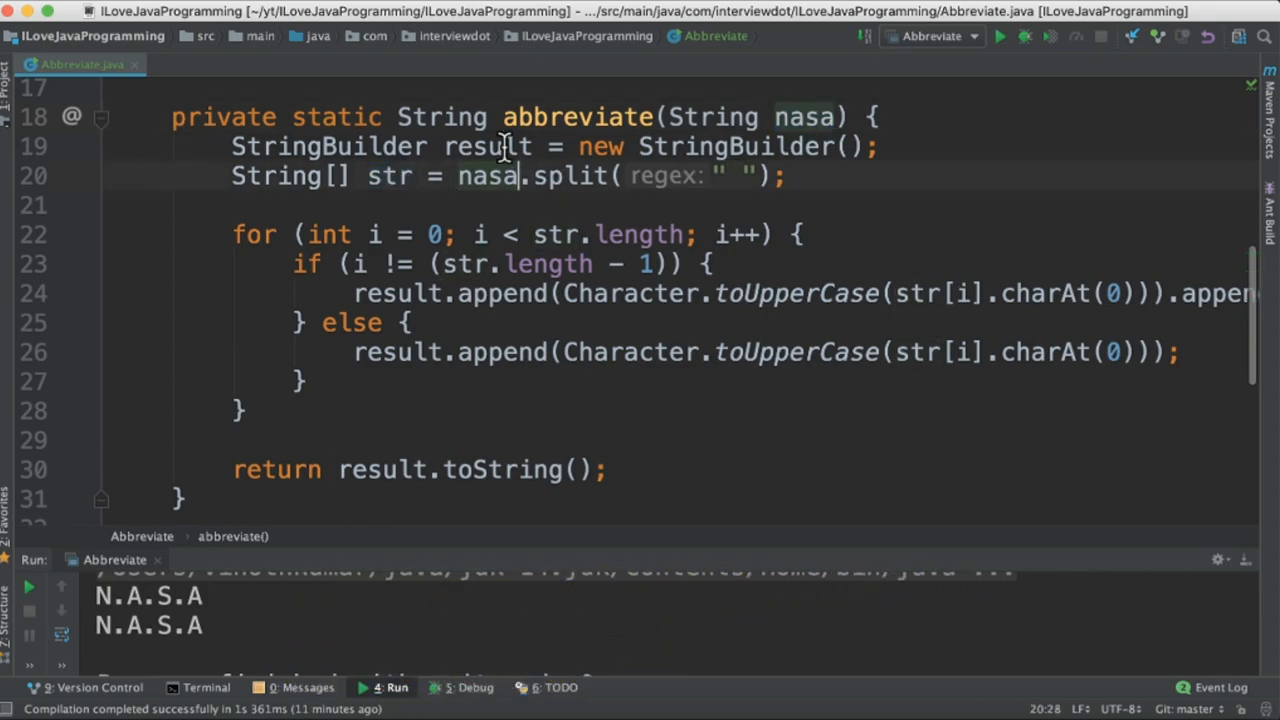
double_click(487, 146)
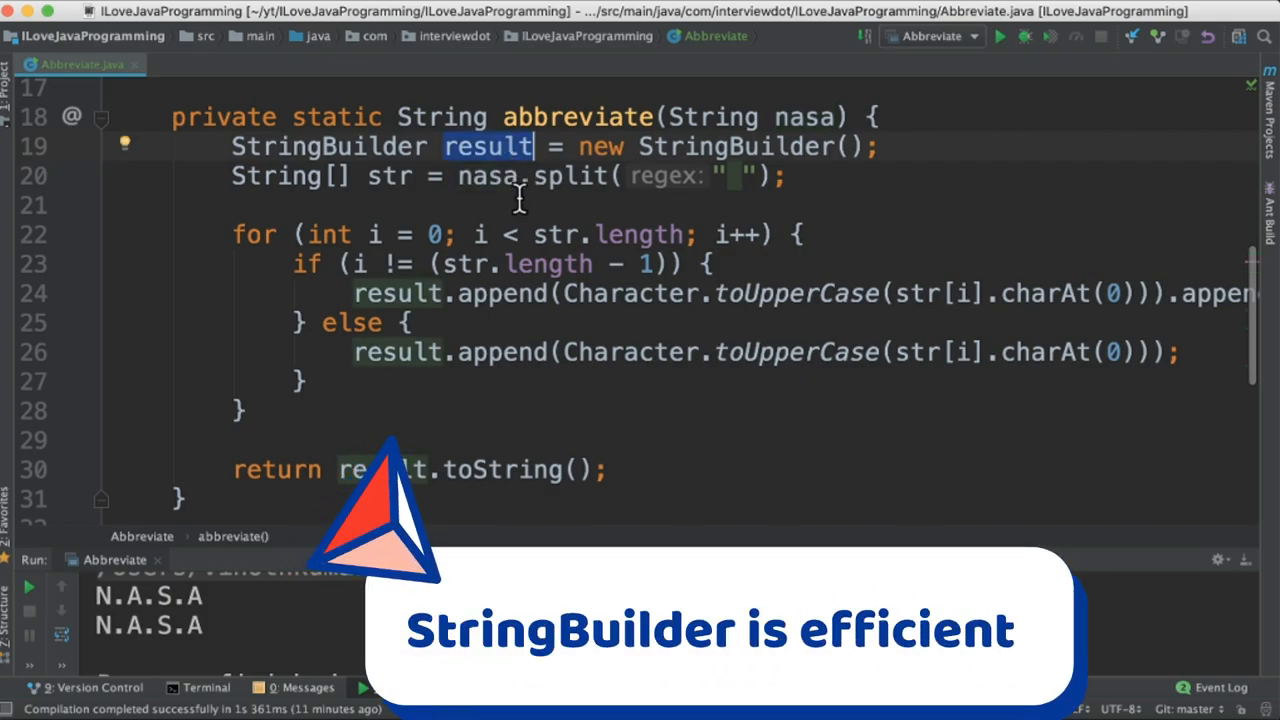
scroll("up", 3)
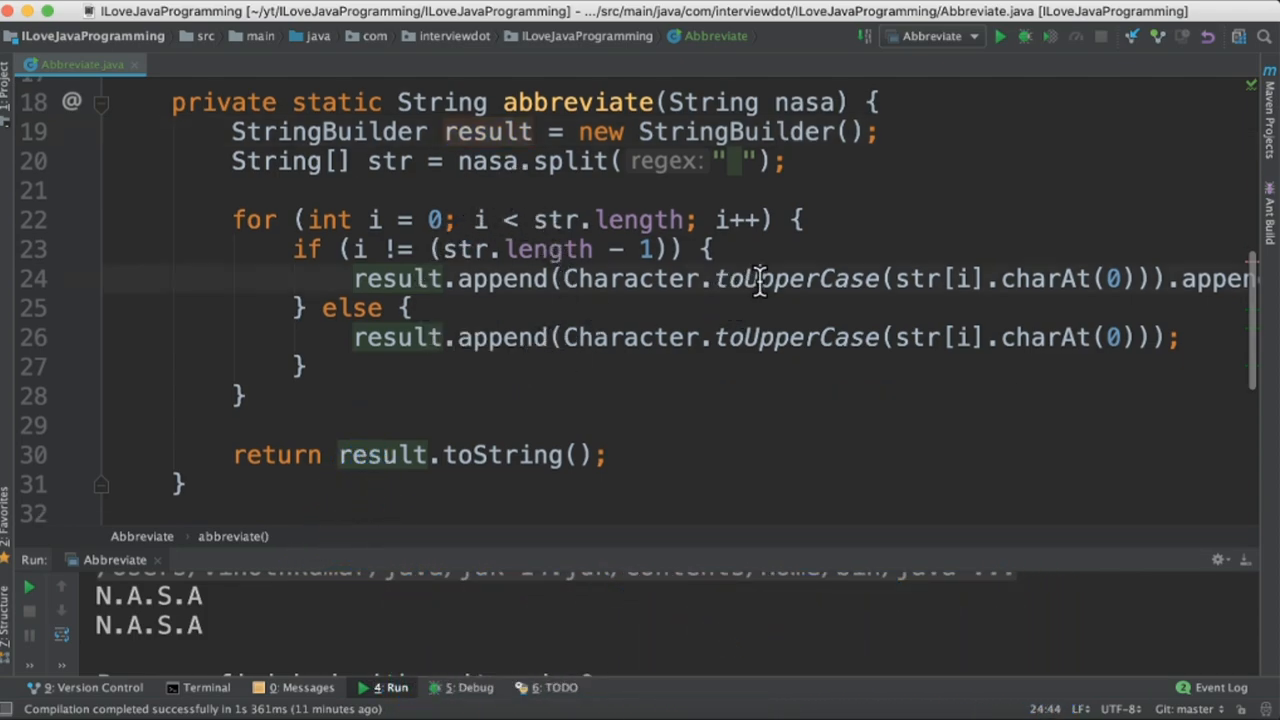
double_click(1114, 279)
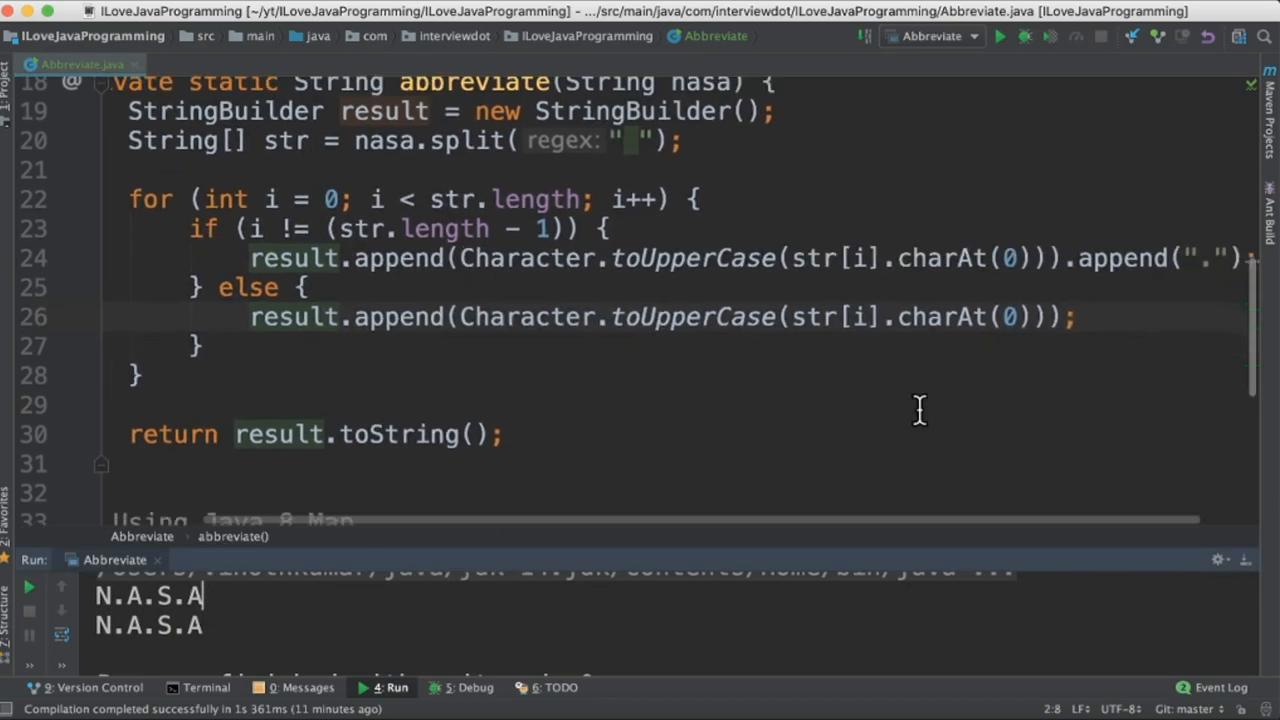
scroll("up", 3)
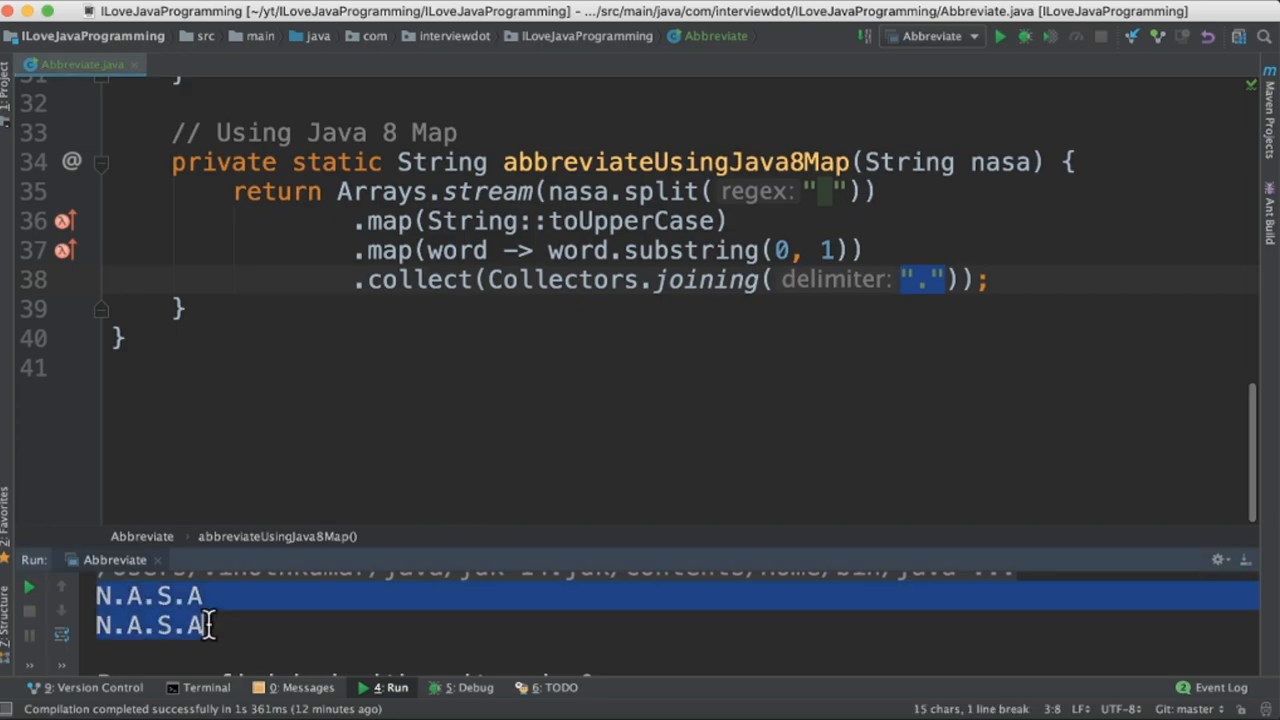
Return focus to the abbreviateUsingJava8Map stream code after viewing the N.A.S.A output.
left_click(636, 300)
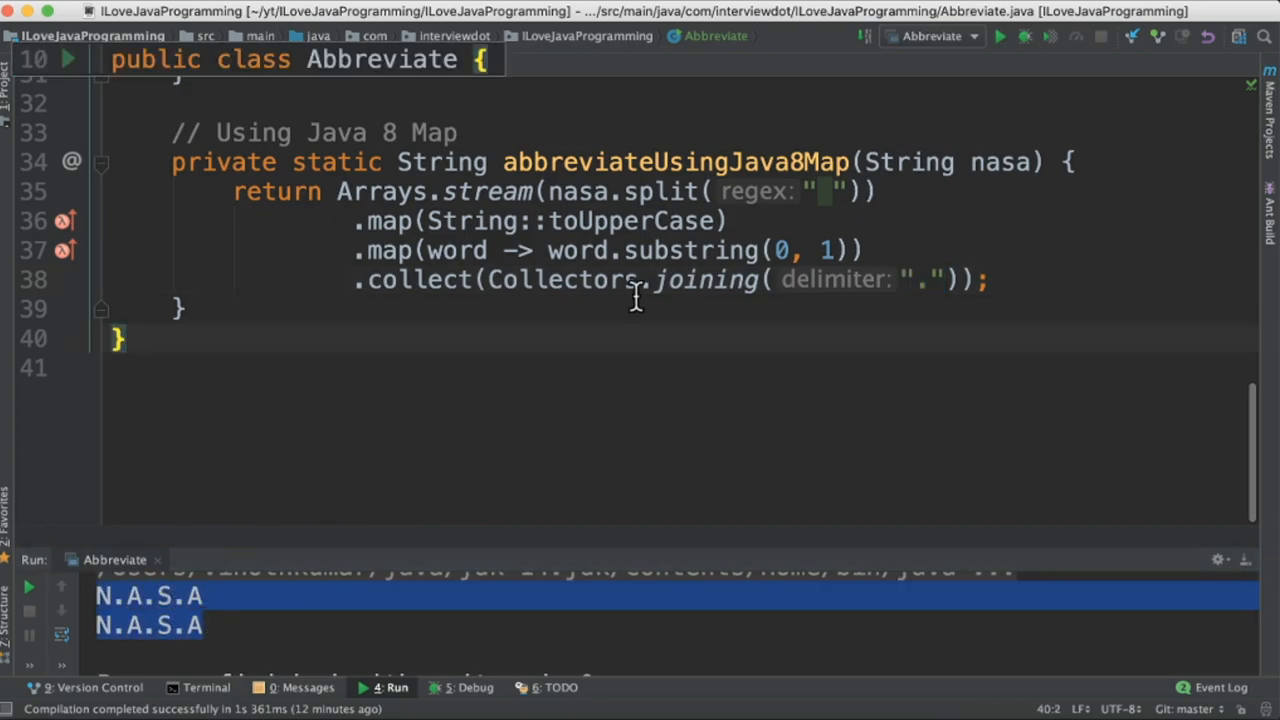